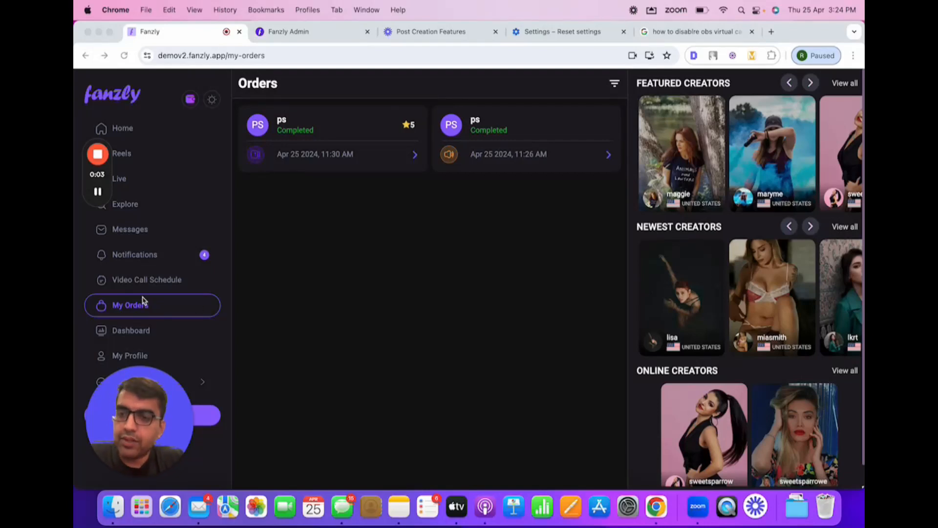
Show My Schedule for Thursday, April 25, 2024 with ten-minute slots from 3:30 pm
{"action": "left_click", "coordinate": [146, 280]}
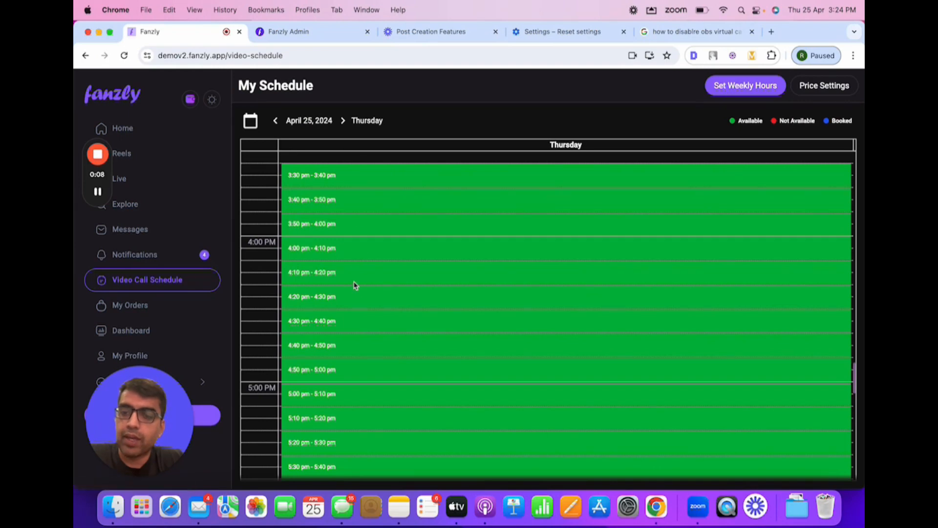
{"action": "mouse_move", "coordinate": [351, 275]}
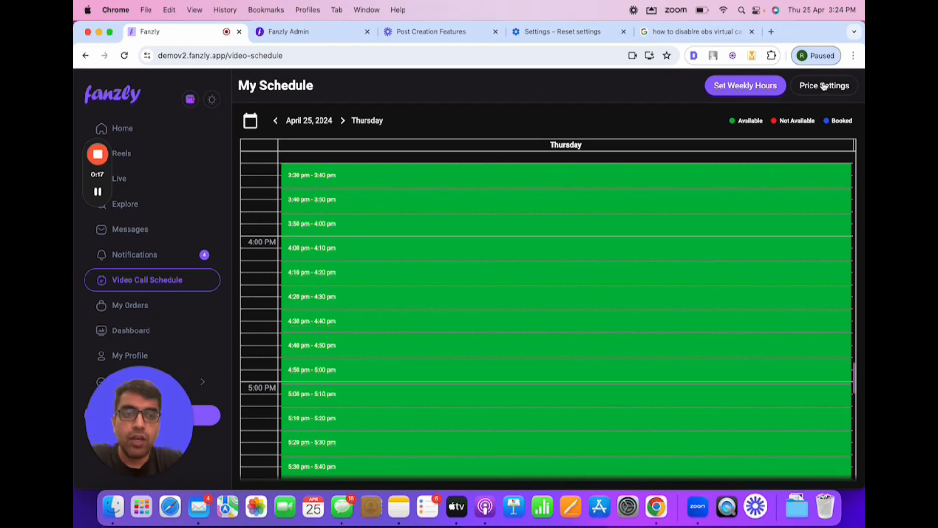
Show the extension slot setup: 10-minute $50 call, 5- and 10-minute extensions at $20 and $30
{"action": "left_click", "coordinate": [824, 86]}
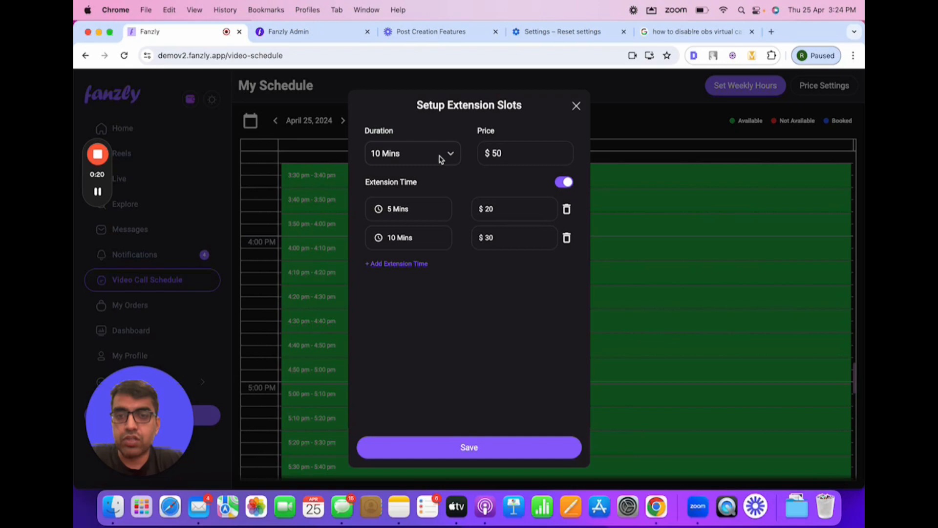
{"action": "mouse_move", "coordinate": [502, 165]}
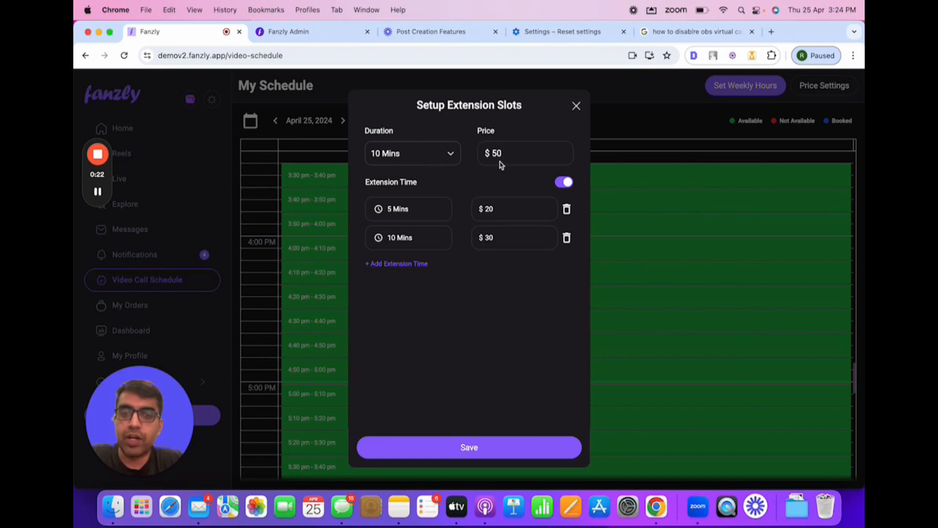
{"action": "mouse_move", "coordinate": [423, 198]}
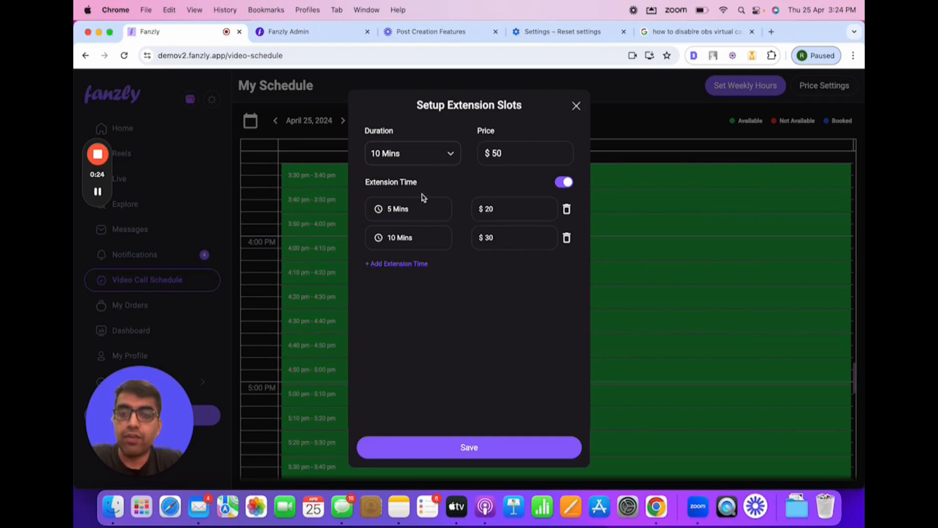
{"action": "mouse_move", "coordinate": [440, 210]}
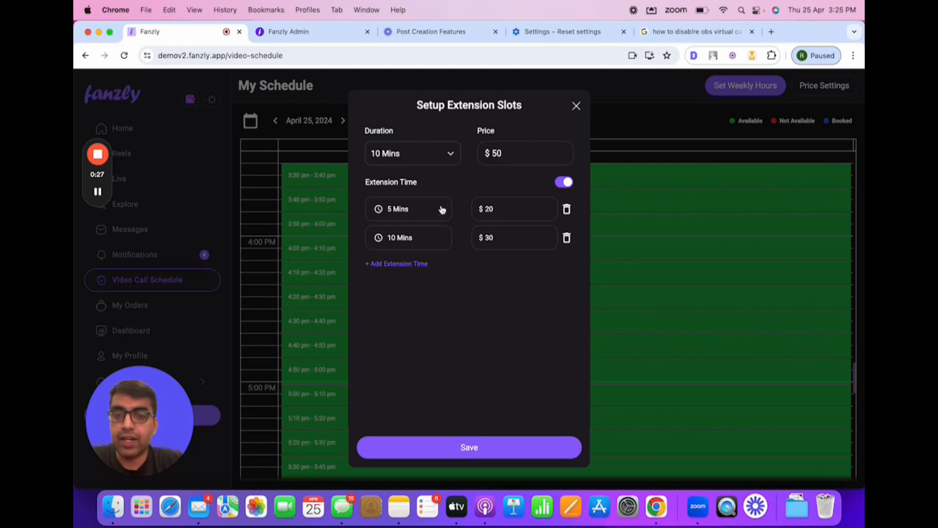
{"action": "mouse_move", "coordinate": [429, 223]}
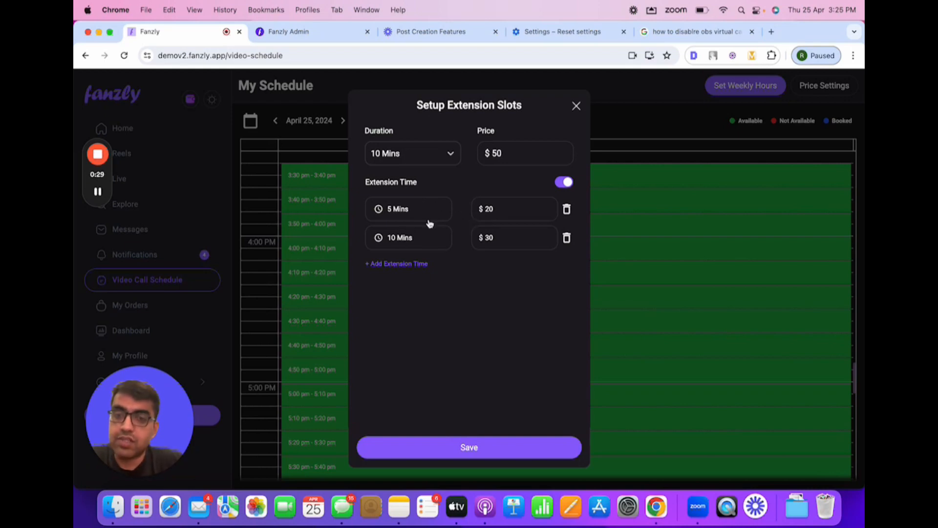
Dismiss the pricing setup and show weekly hours: Thursday 3 AM–11 PM, Friday 7 AM–10 PM
{"action": "left_click", "coordinate": [576, 106]}
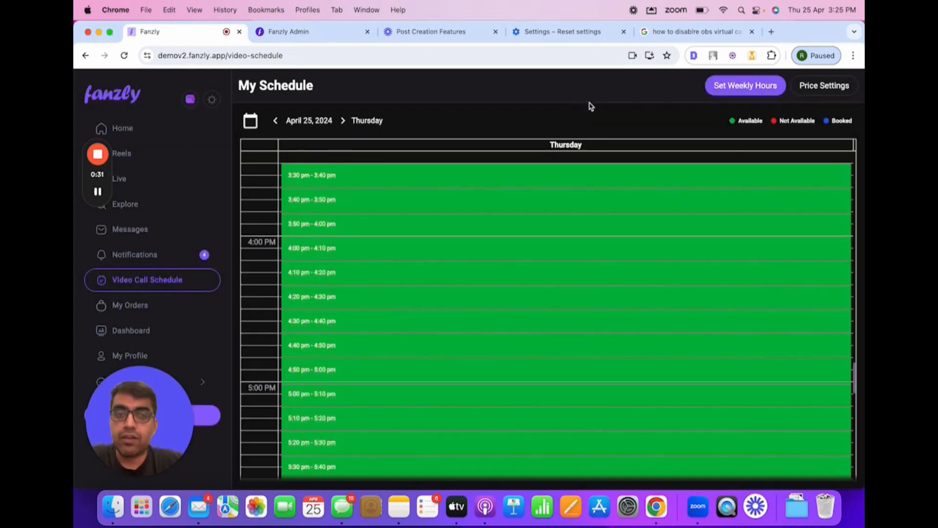
{"action": "left_click", "coordinate": [744, 85]}
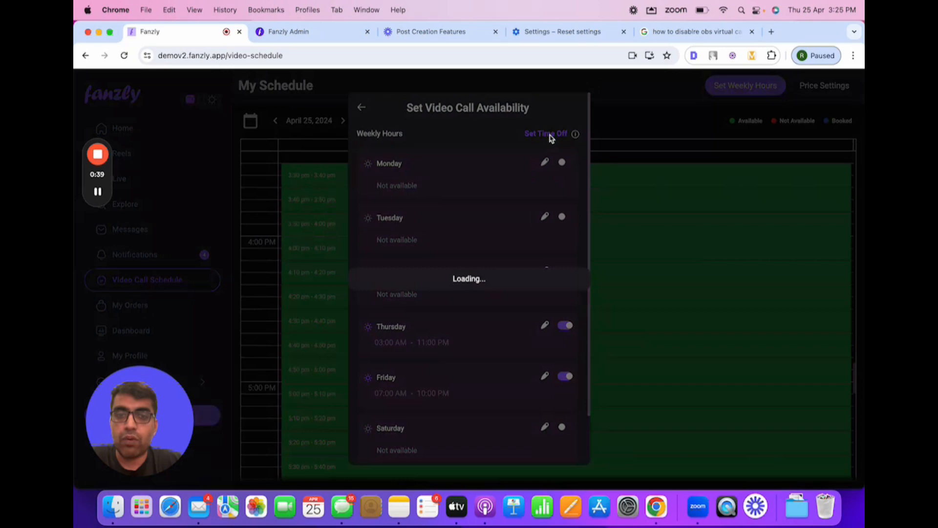
Begin setting time off and choose Date range instead of Single day
{"action": "left_click", "coordinate": [546, 134]}
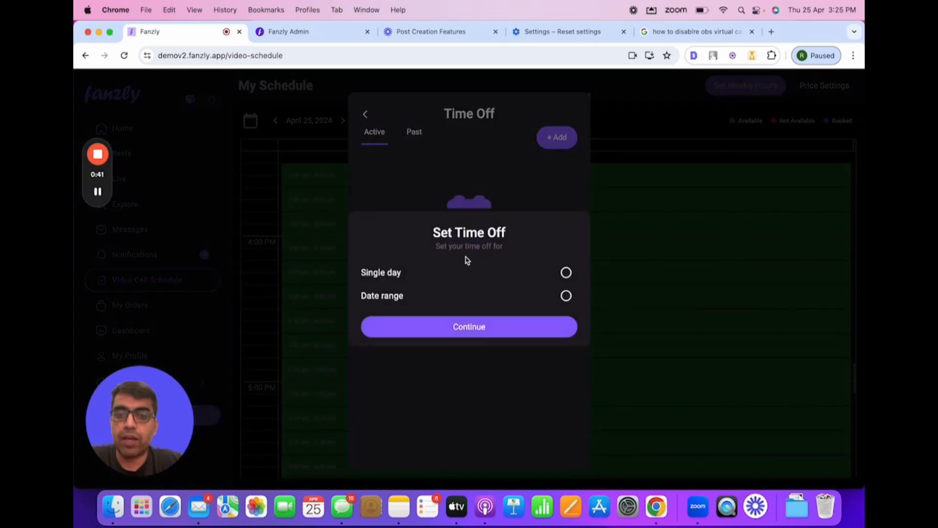
{"action": "left_click", "coordinate": [565, 272]}
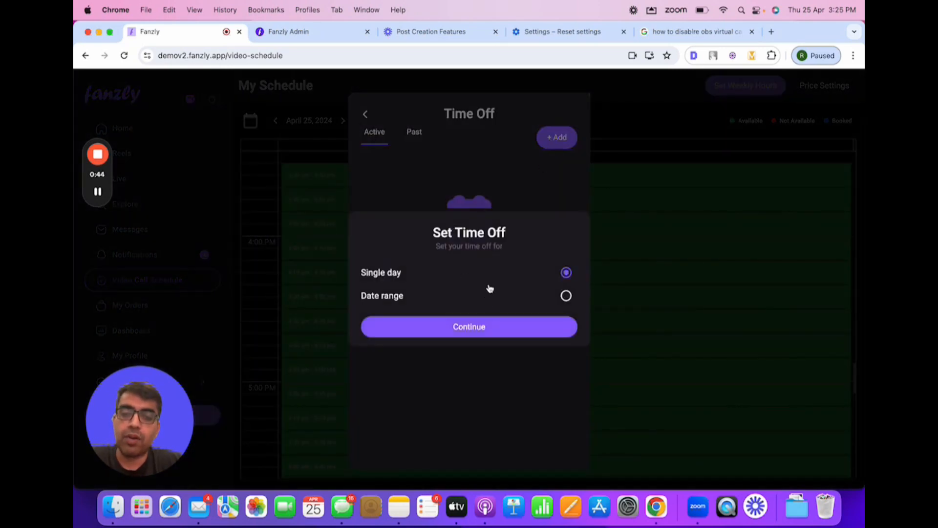
{"action": "left_click", "coordinate": [565, 295]}
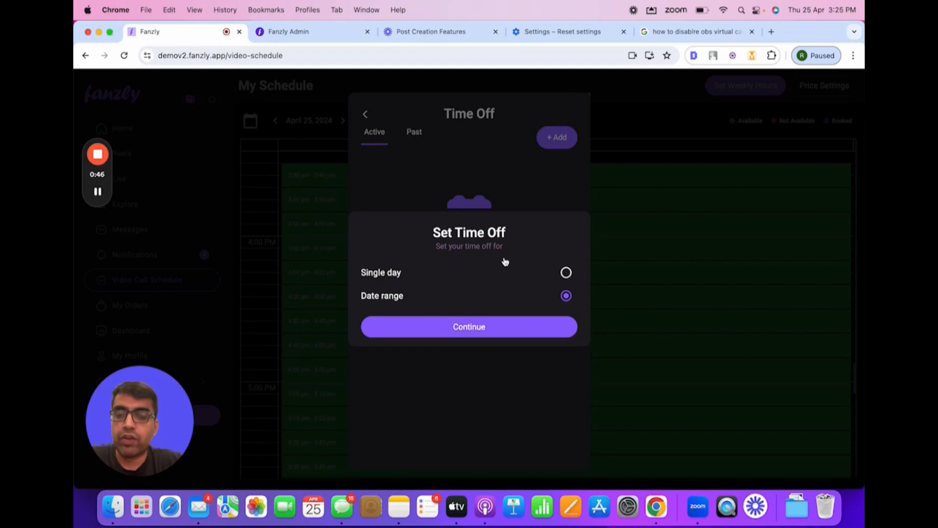